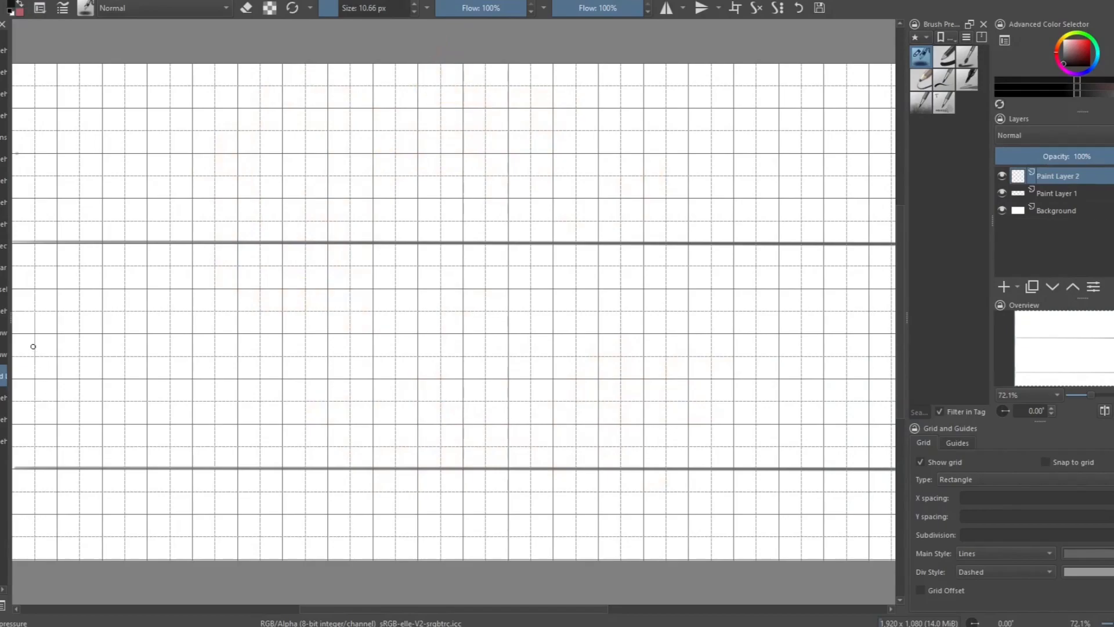
Step: Sketch the rough wizard at column 1 and the five knight placeholders across columns 6–8
drag(33, 335, 40, 376)
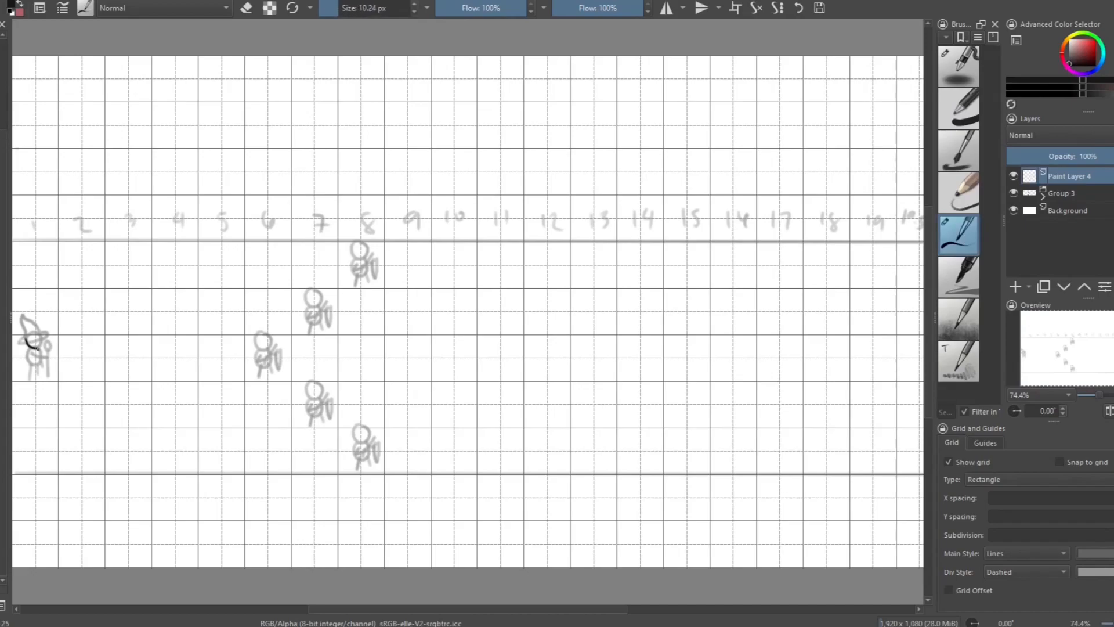
Step: Ink over the wizard sketch at column 1 in bold black lines
drag(24, 334, 43, 362)
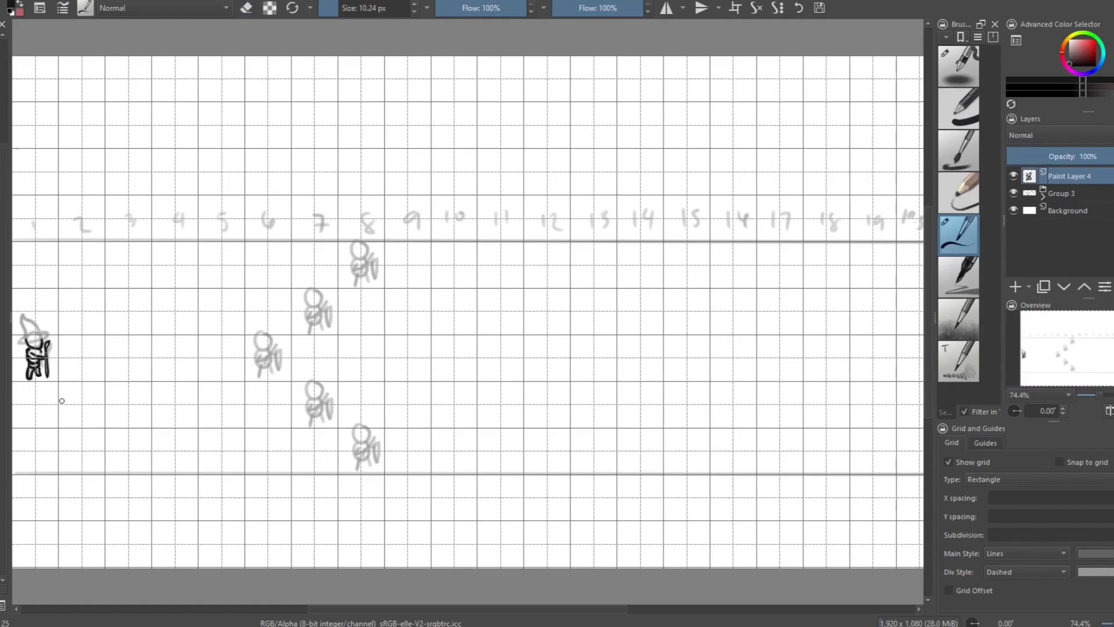
click(246, 8)
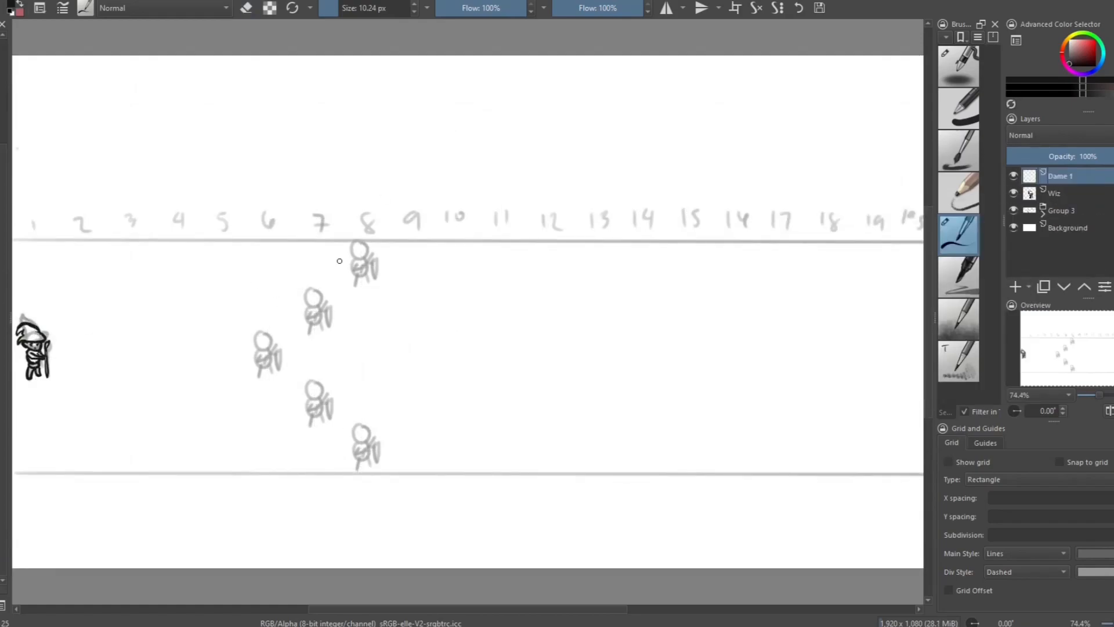
Step: Ink the head of the top knight at column 8 on its own layer
drag(355, 245, 362, 255)
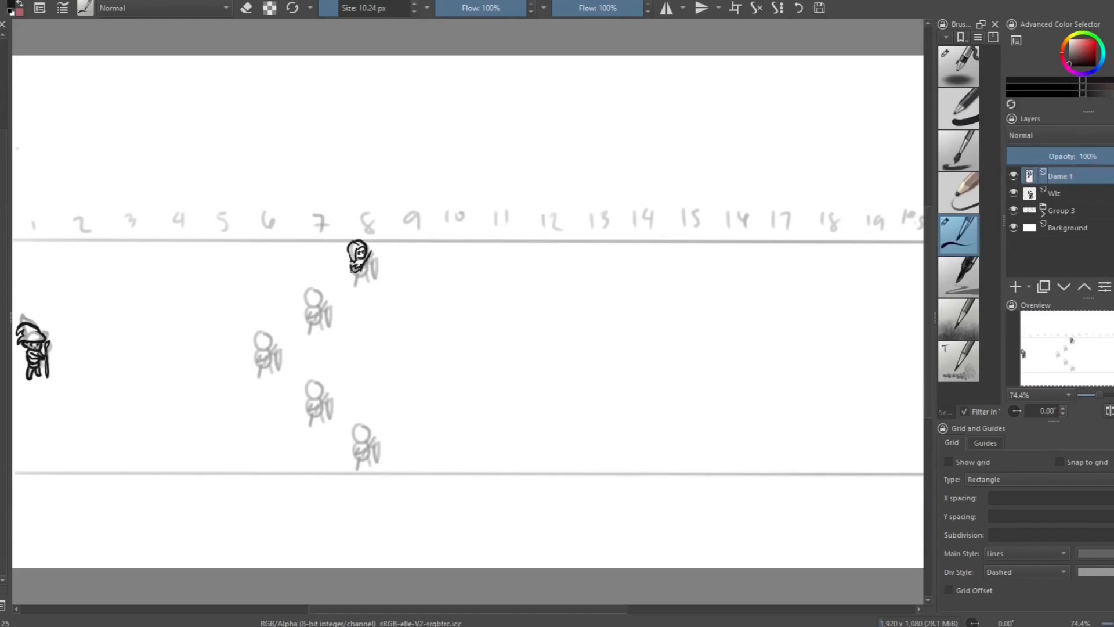
click(949, 462)
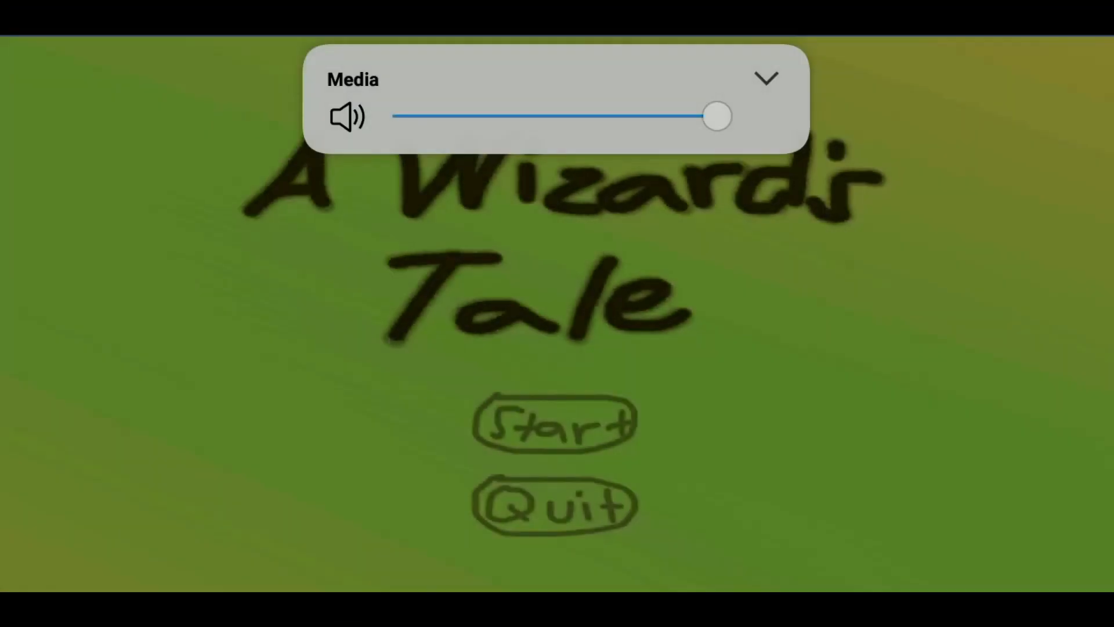
Step: Start A Wizard's Tale from the title screen and use the ability buttons against the advancing creatures
click(555, 423)
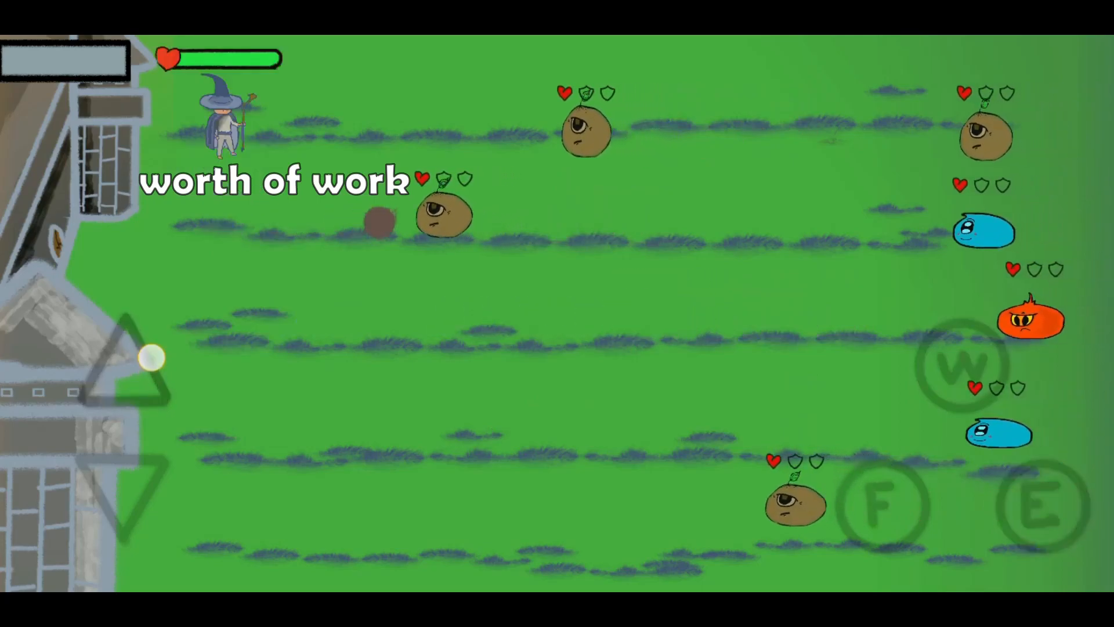
click(878, 506)
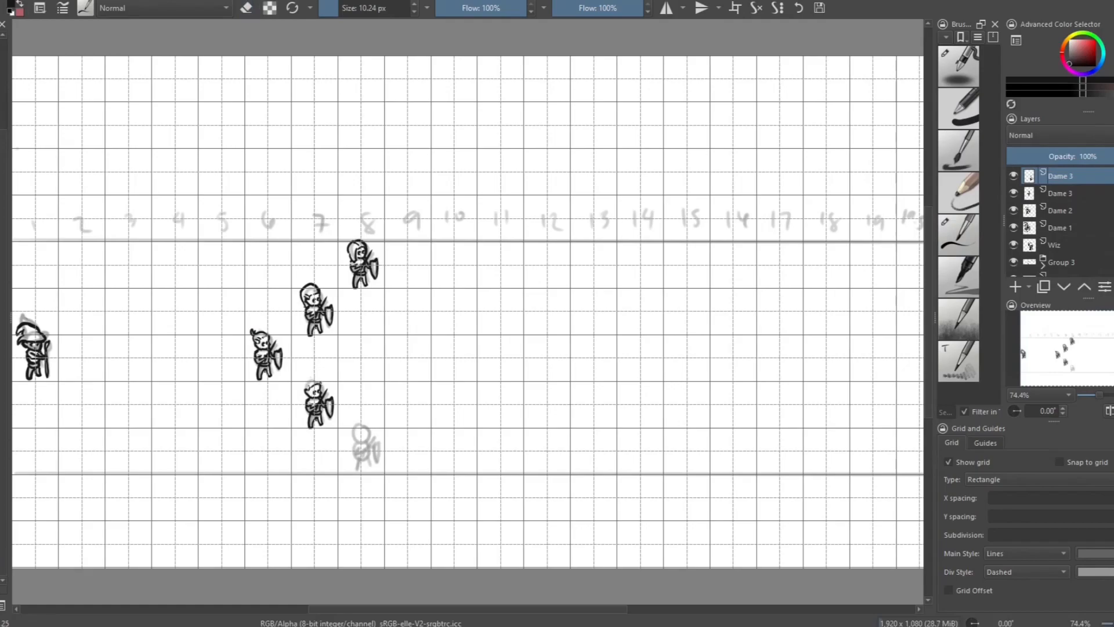
Step: Ink the bottom knight on layer Dame 5 and group the figure layers into Group 6
click(1060, 210)
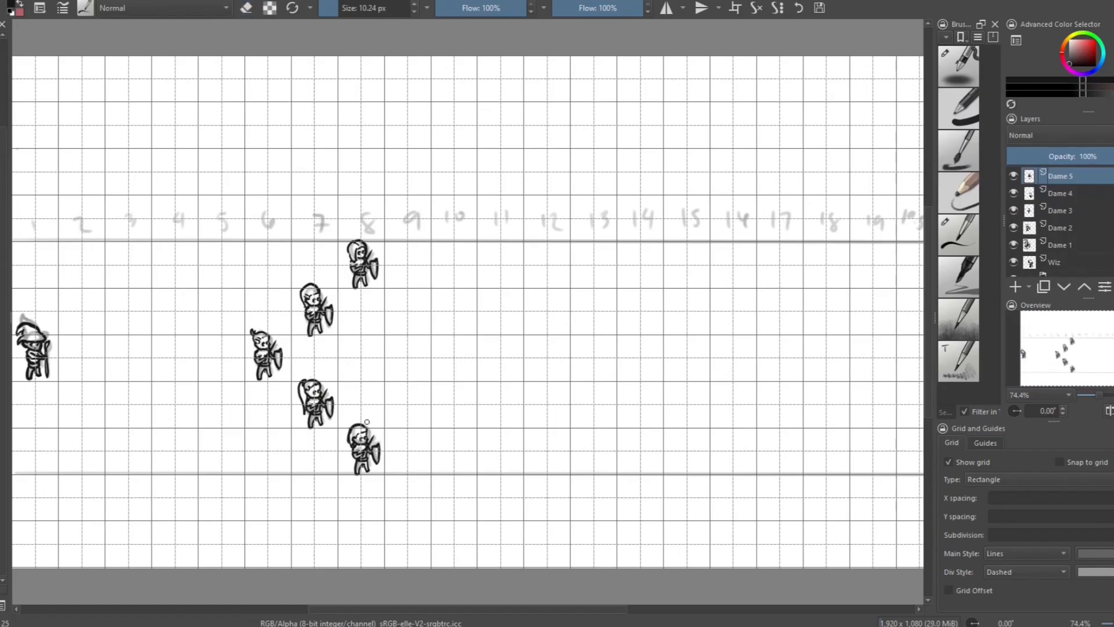
click(948, 462)
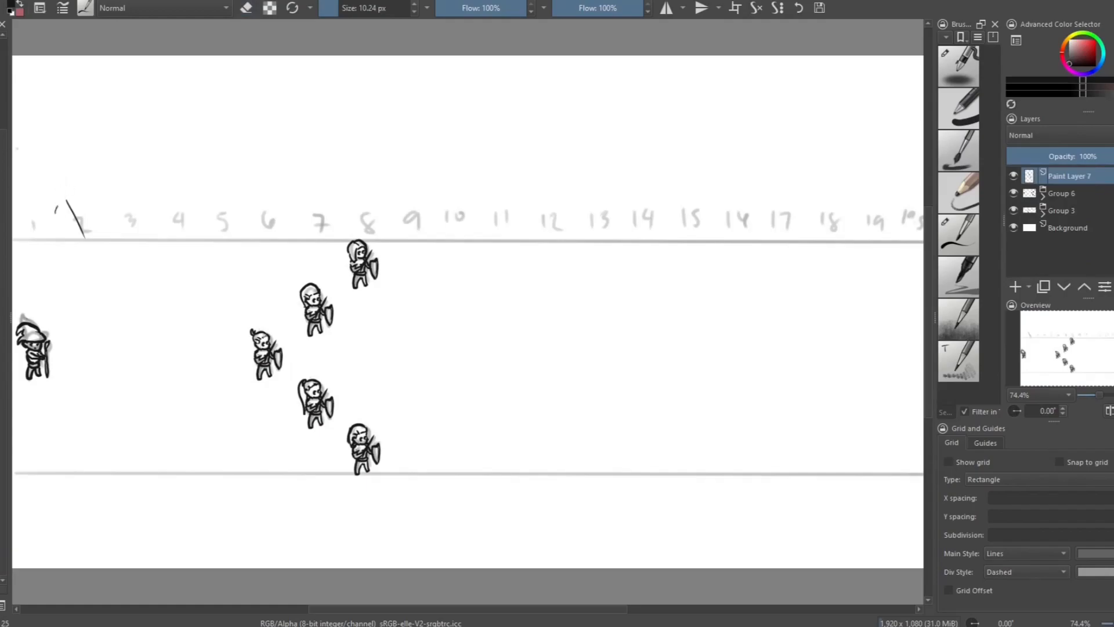
click(950, 462)
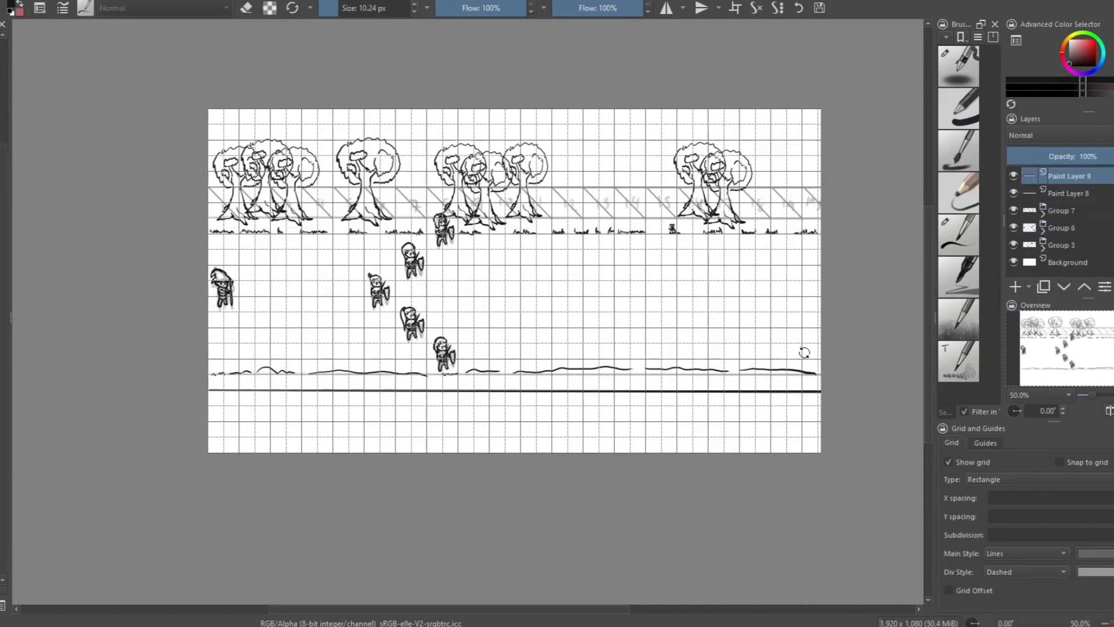
Step: Draw the ground strokes, then drag the hooded blob enemy leftward toward the knight formation
drag(235, 405, 291, 438)
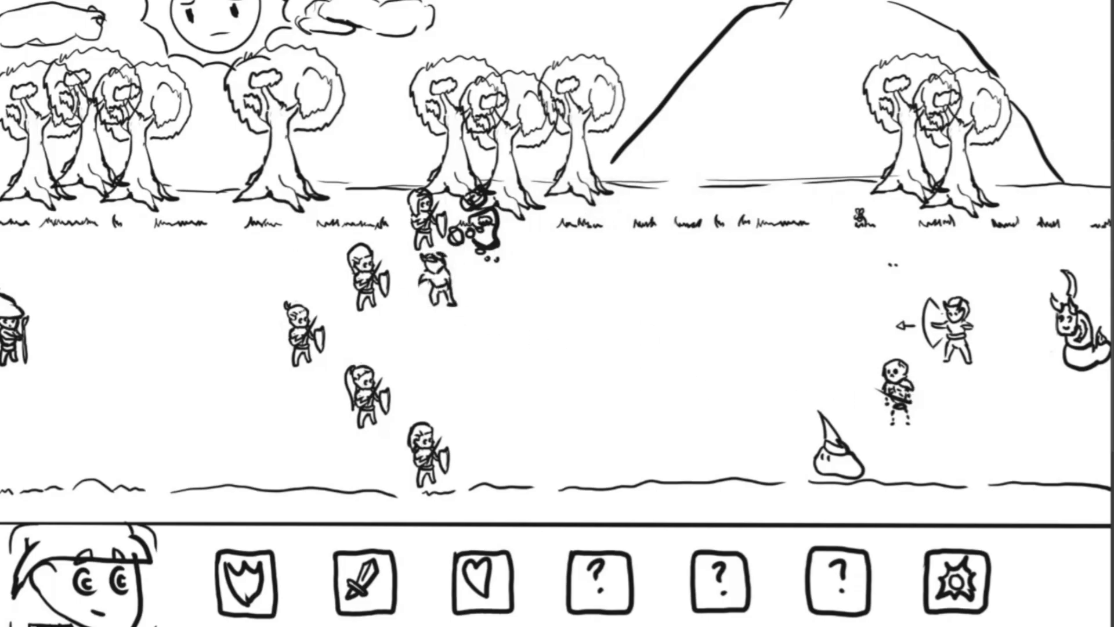
drag(838, 441, 546, 455)
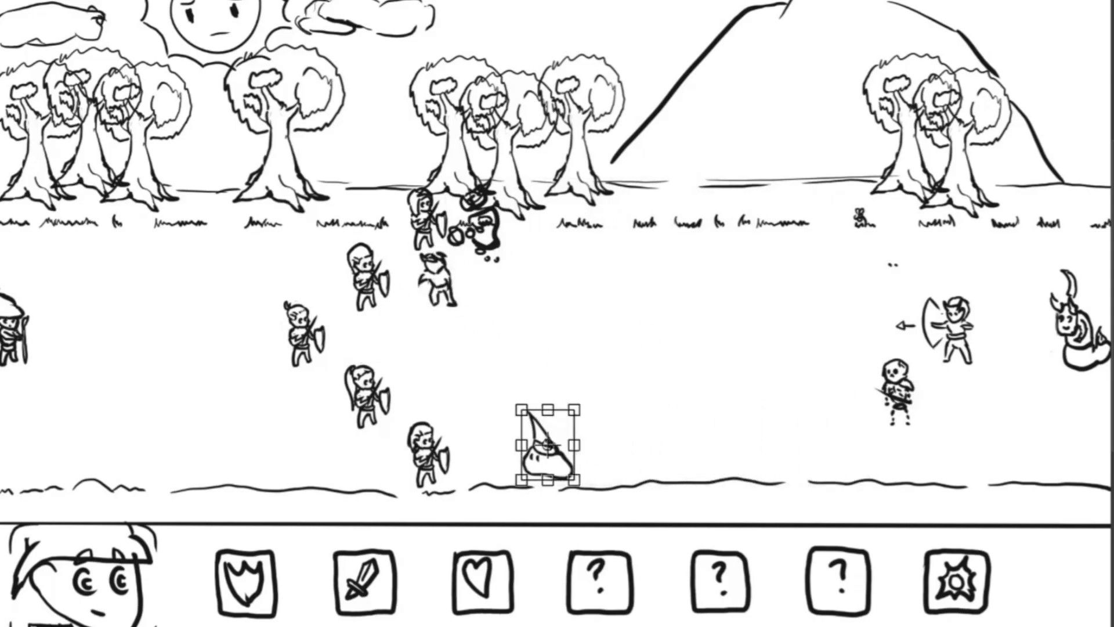